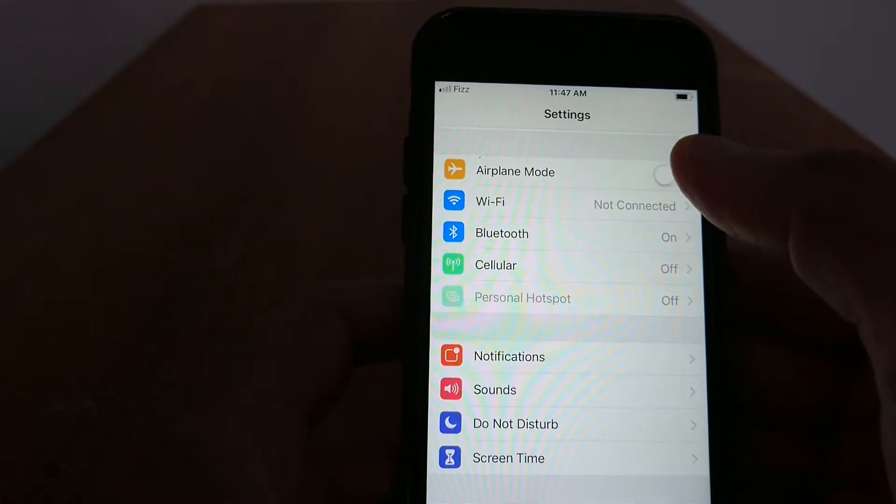
Step: Turn Airplane Mode on, then back off to restore wireless connections
left_click(663, 175)
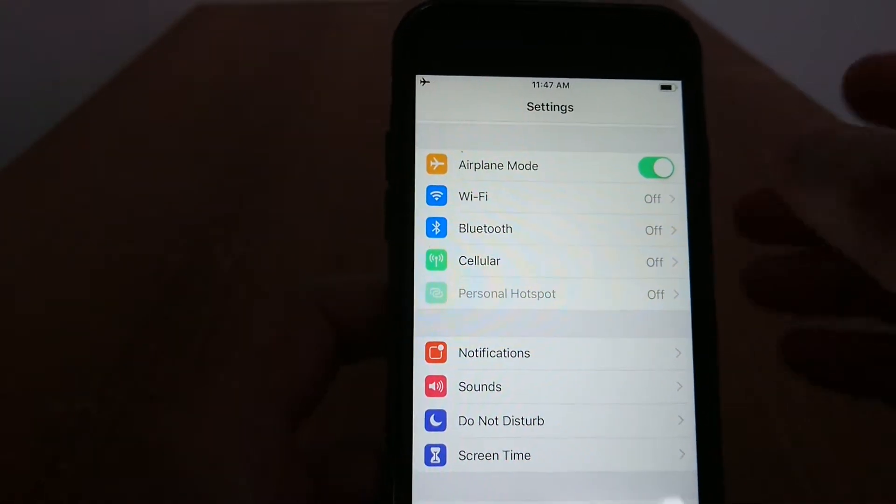
key("home")
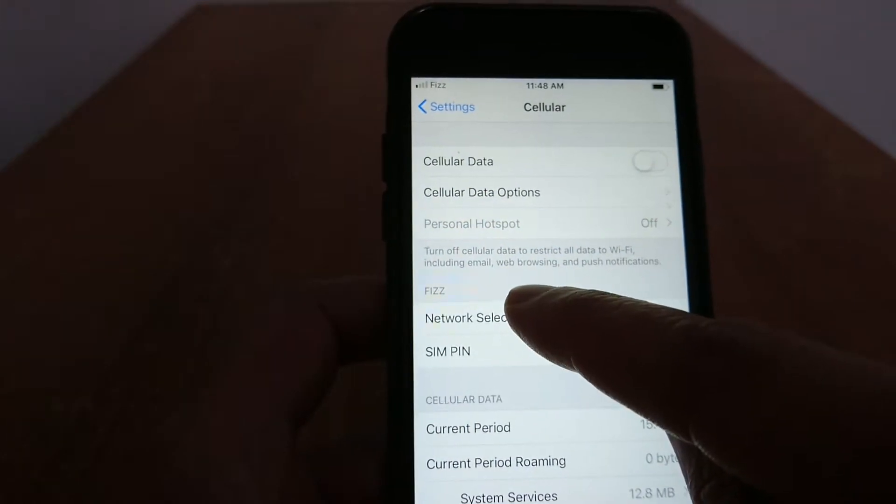
Step: In Network Selection, turn off Automatic and pick the Fizz carrier, then return to Cellular
left_click(465, 318)
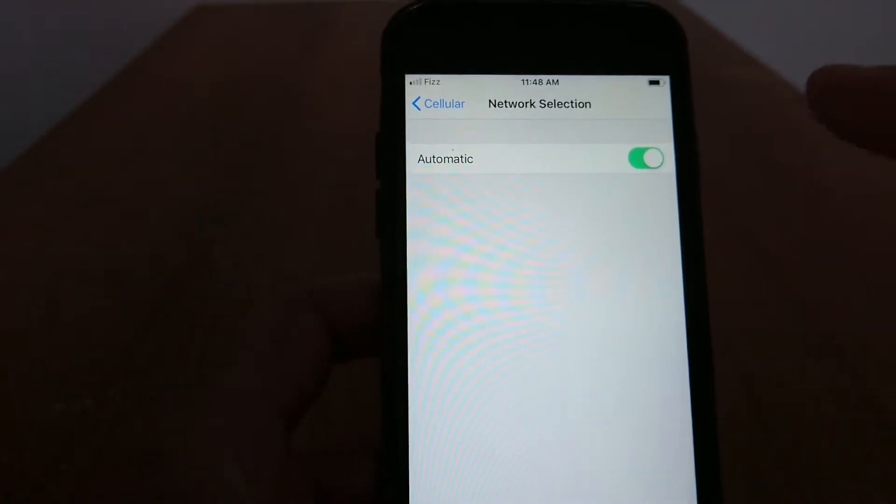
left_click(645, 159)
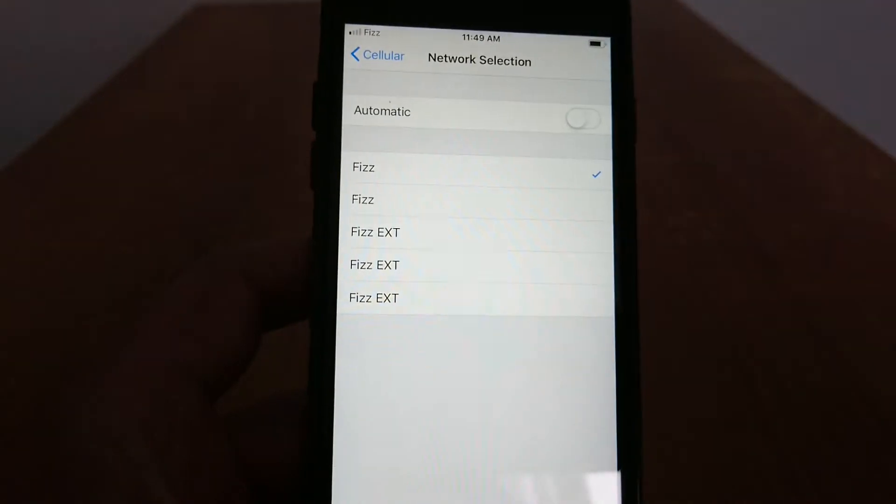
left_click(375, 55)
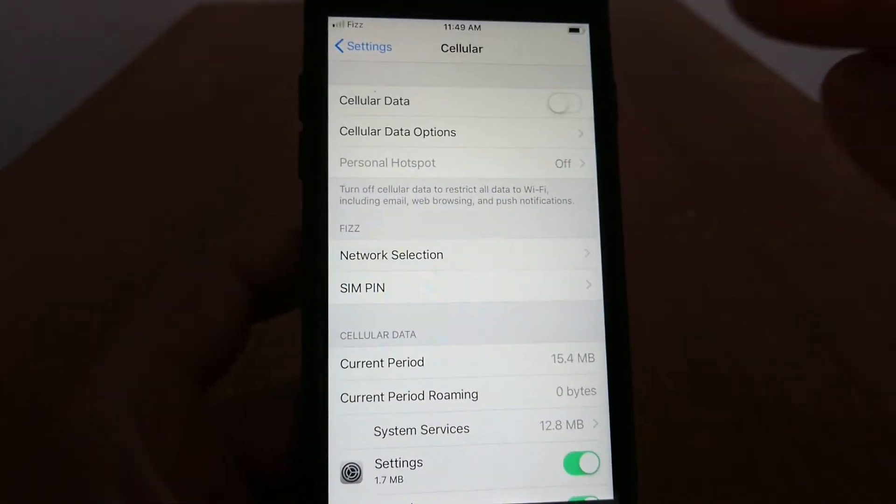
Step: Go to General and reach the Reset page at the bottom
left_click(354, 47)
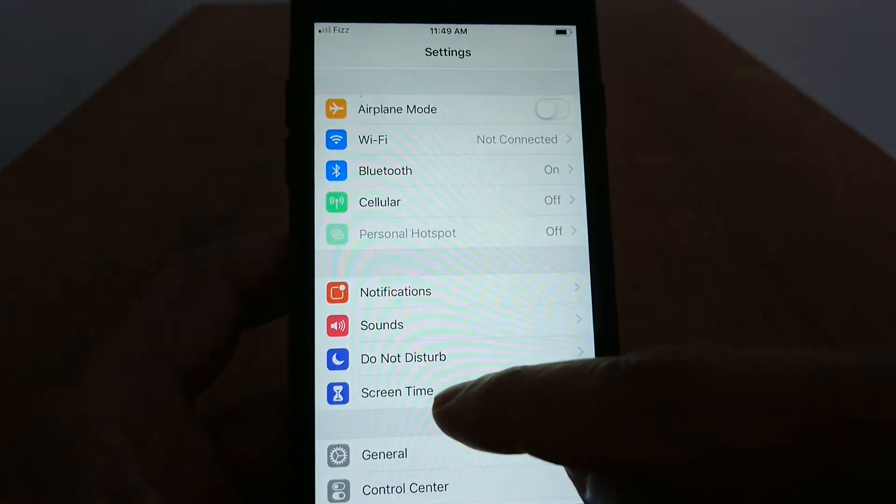
left_click(384, 454)
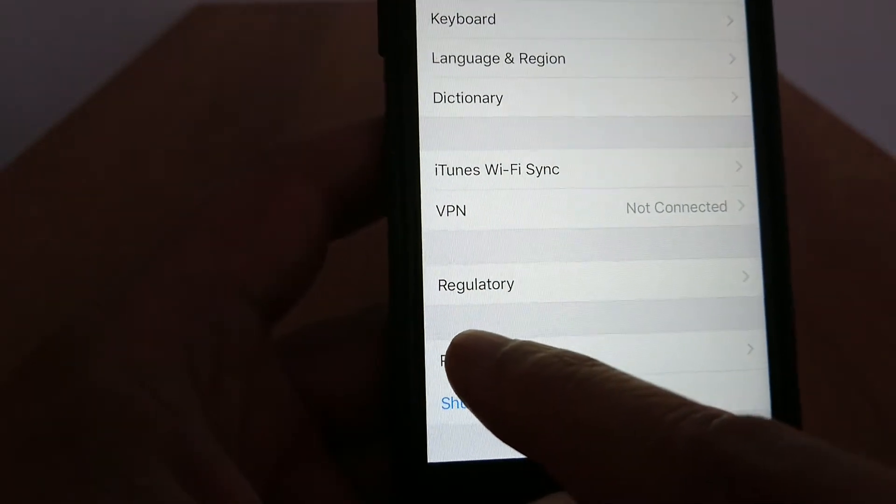
left_click(458, 352)
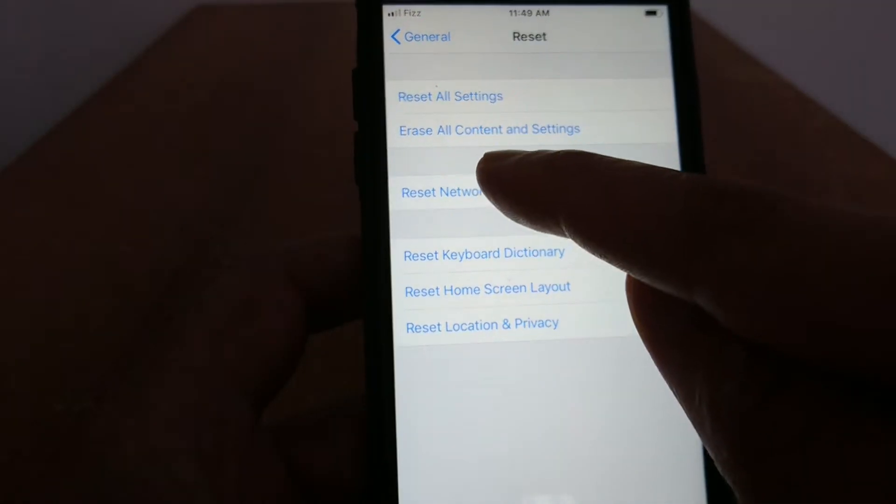
Step: Reset Network Settings and confirm, making the iPhone restart
left_click(443, 192)
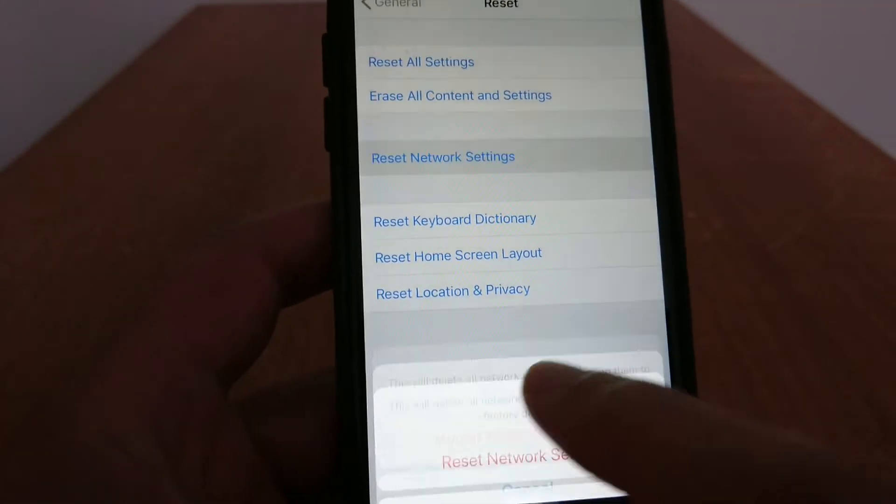
left_click(503, 460)
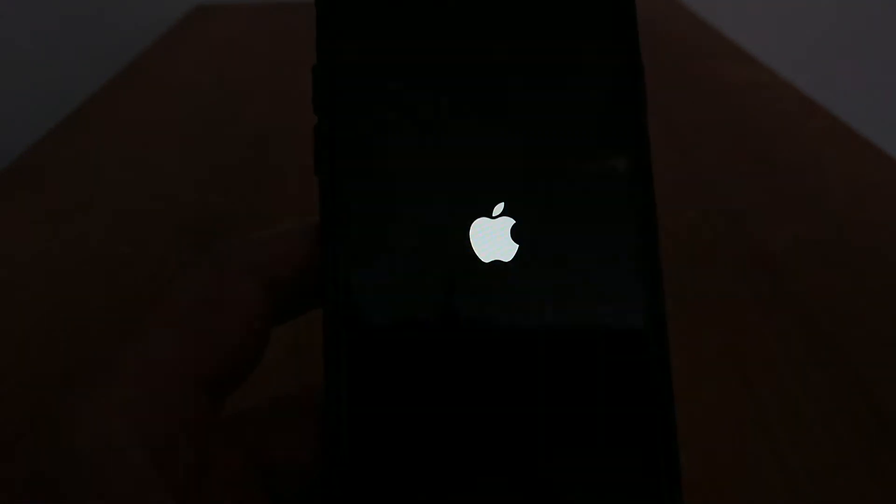